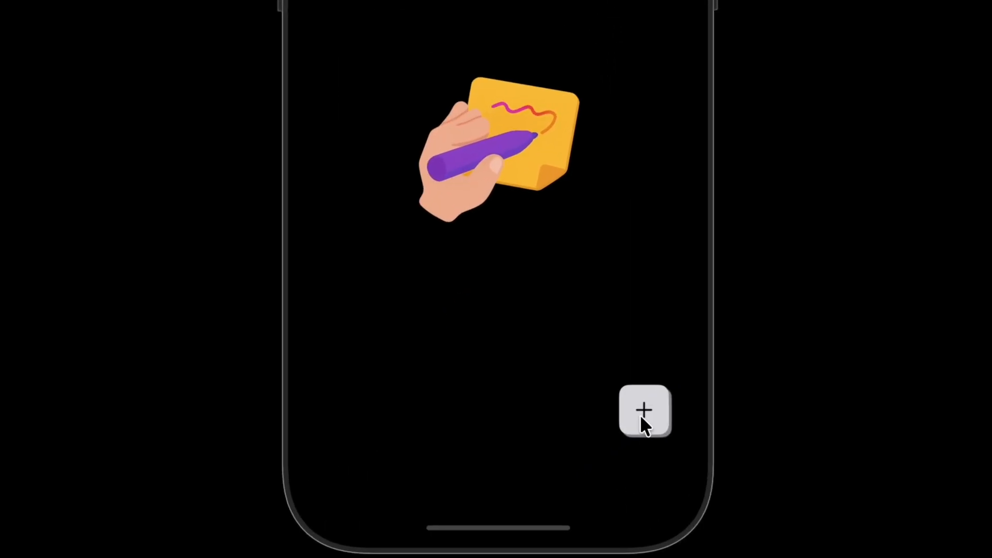
- Expand the + button into the idea card, expand the palette and tint the card pink
click(645, 412)
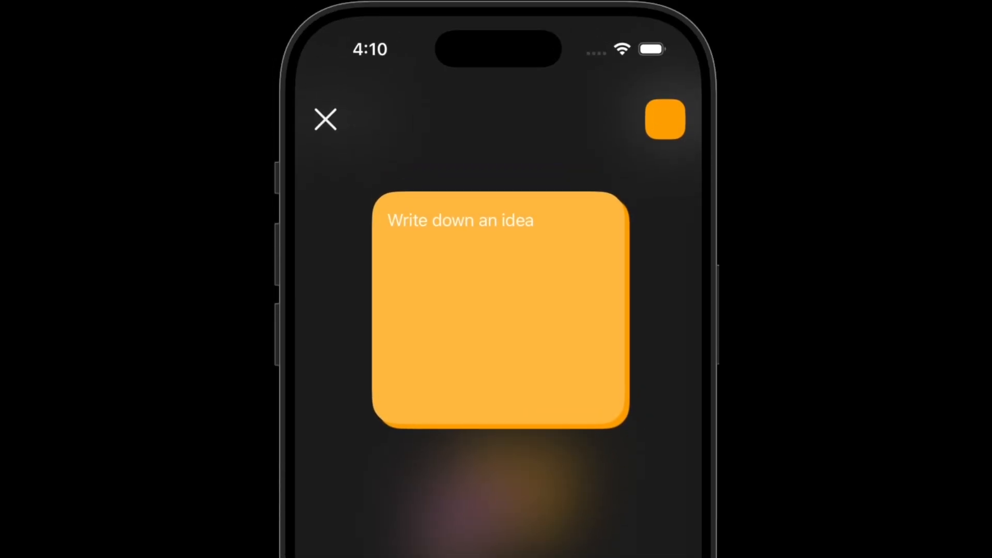
click(664, 120)
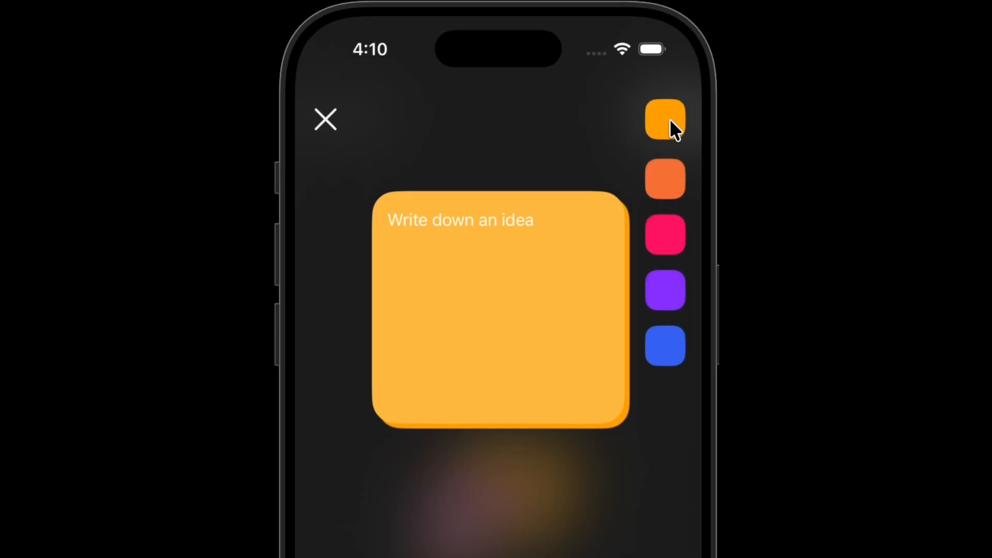
click(665, 235)
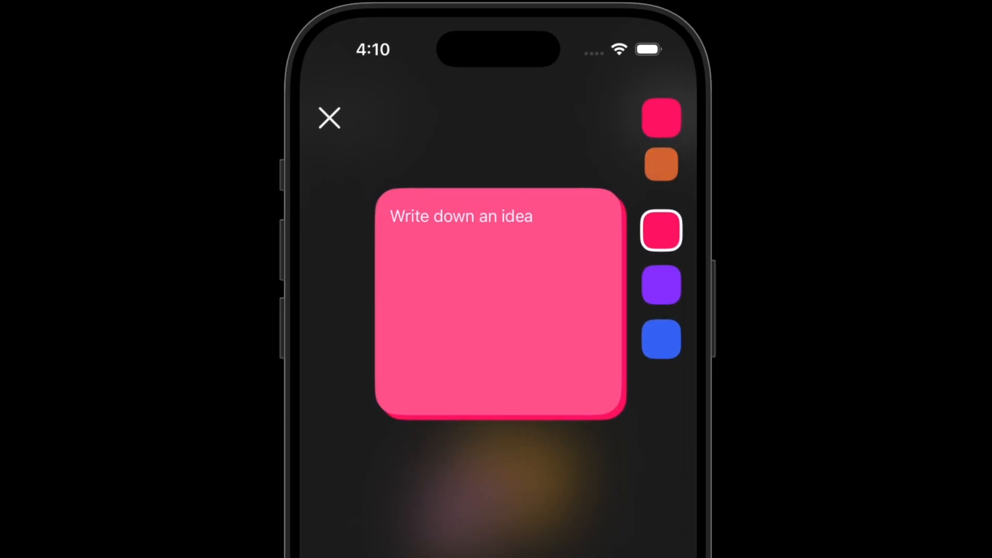
click(330, 118)
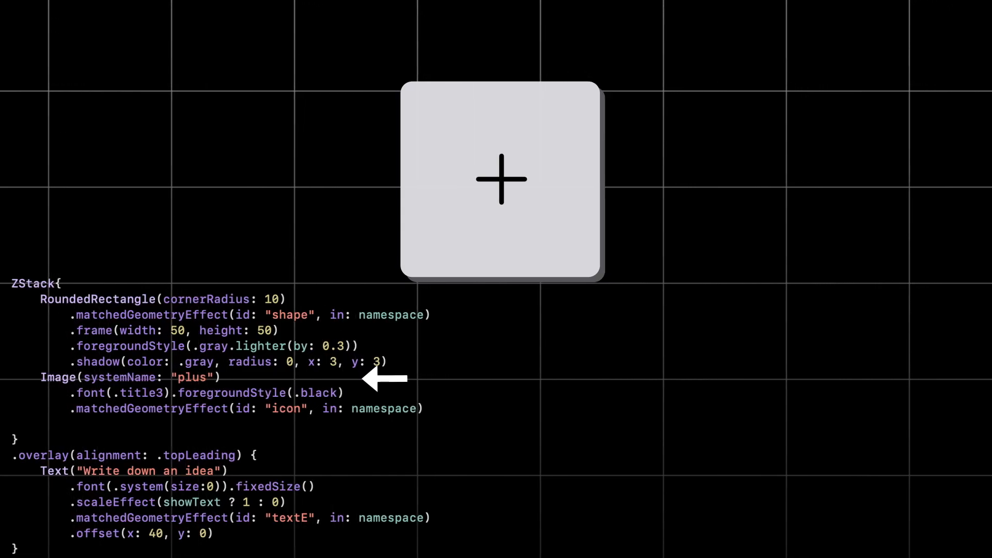
- Point at the white stroke overlay in the palette ForEach code
click(501, 179)
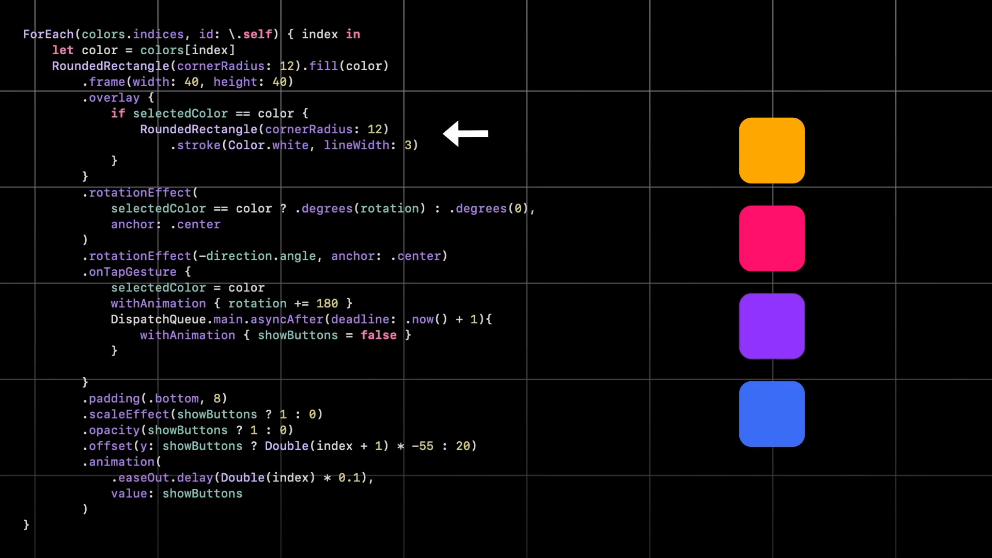
- Select purple in the palette so it gets the white stroke and the palette collapses
click(772, 326)
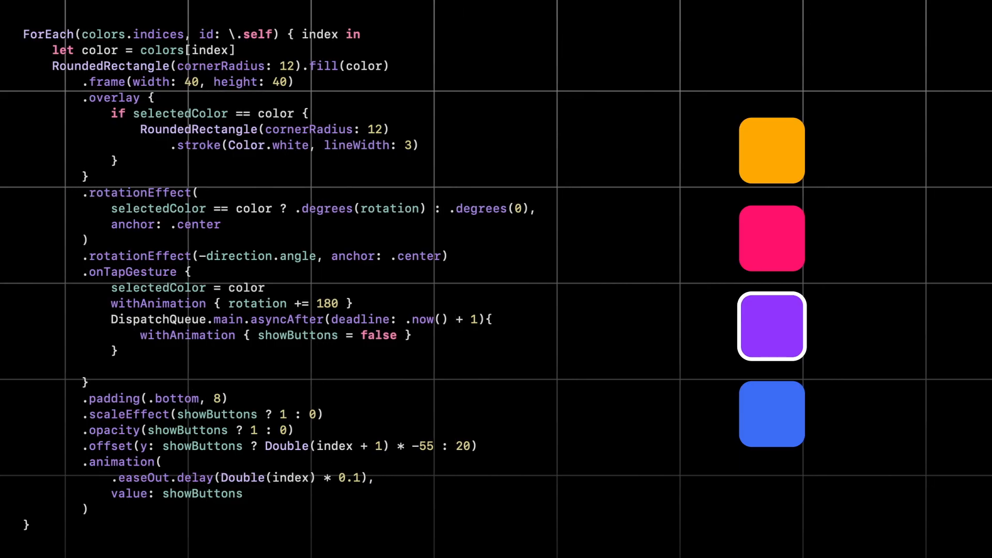
click(771, 326)
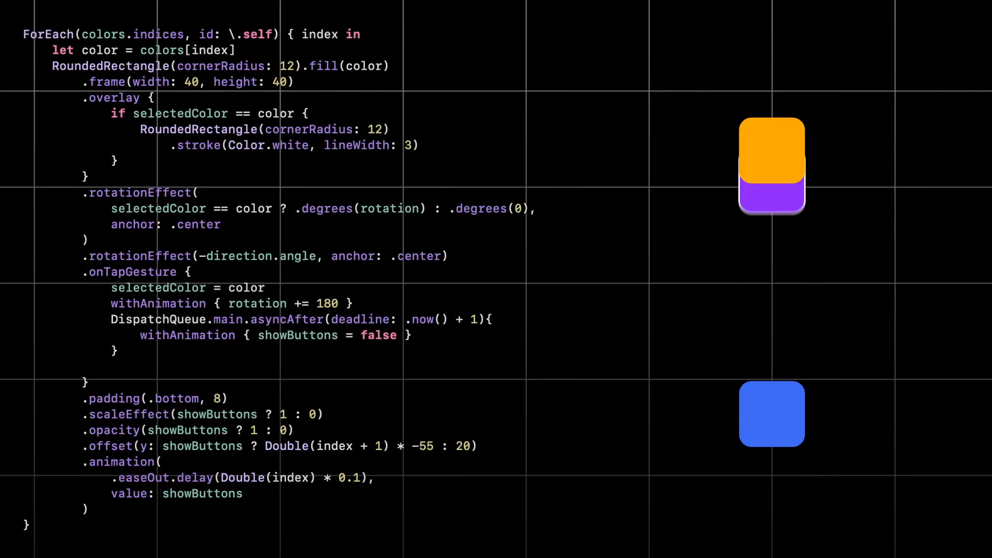